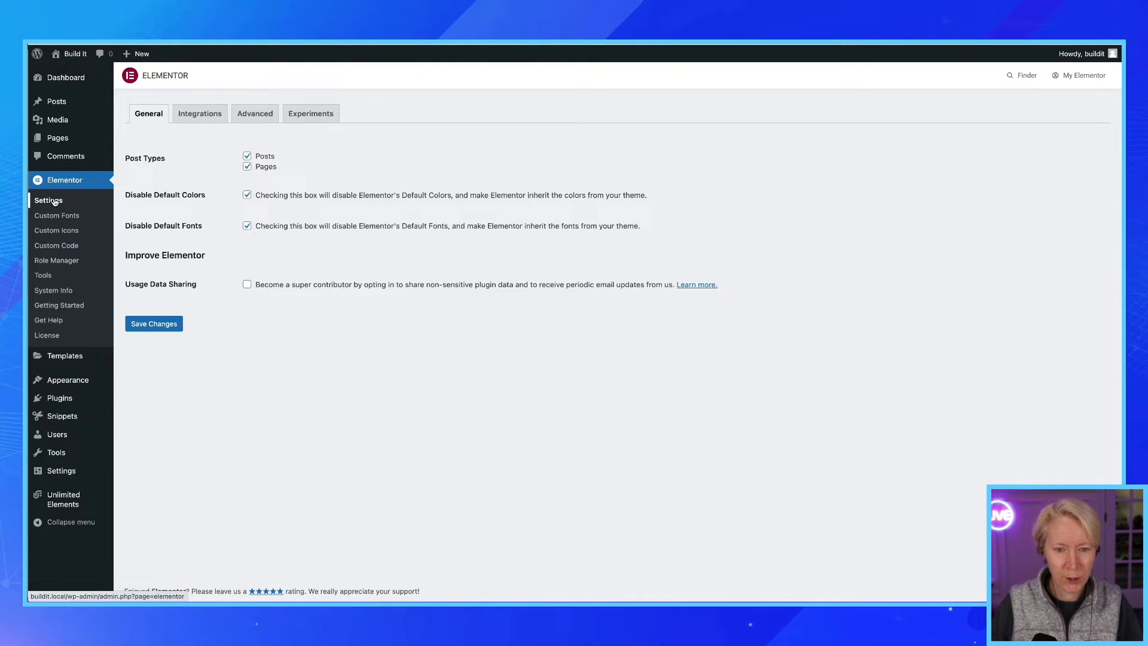
Show the Experiments list in Elementor Settings with each experiment's current state.
{"action": "left_click", "coordinate": [54, 201]}
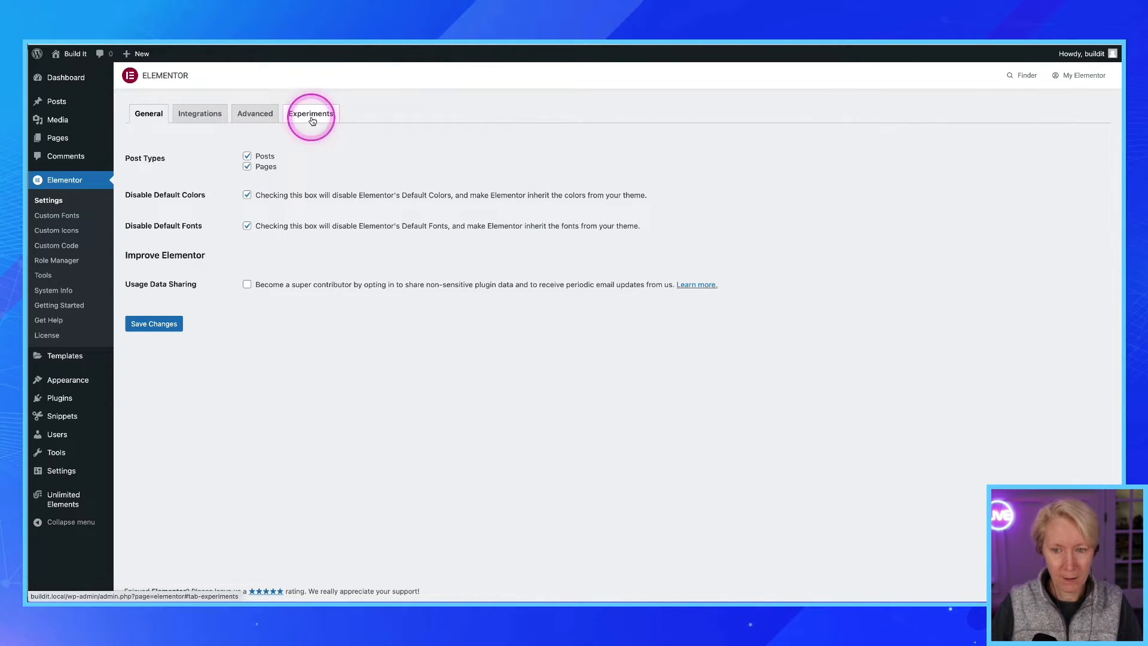
{"action": "left_click", "coordinate": [311, 114]}
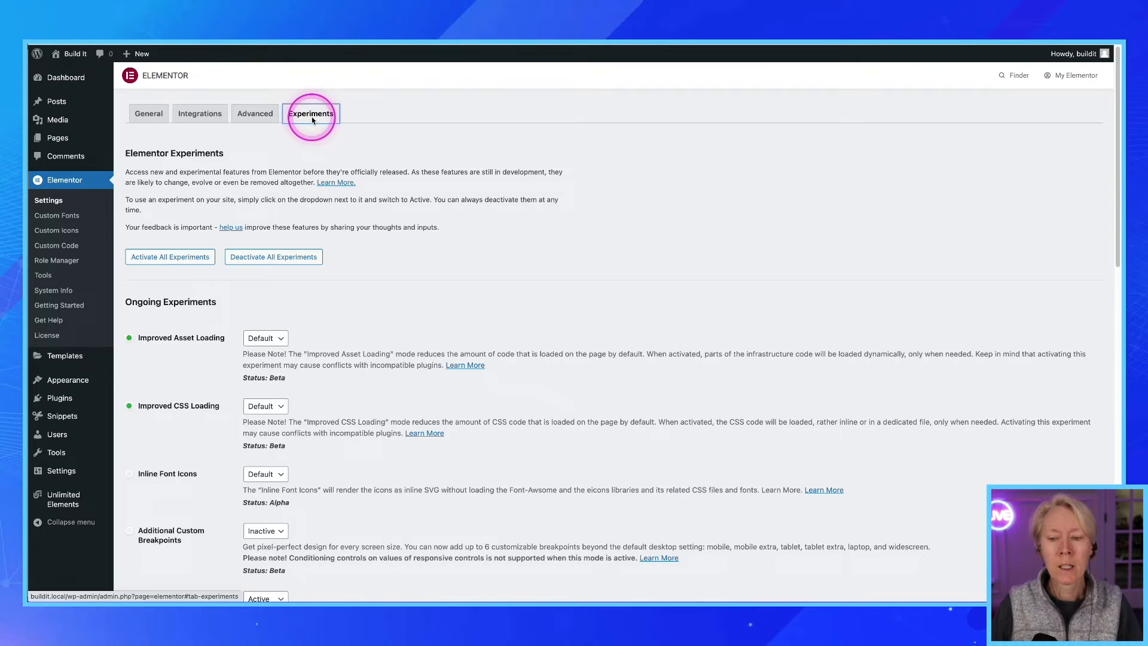
{"action": "left_click", "coordinate": [311, 114]}
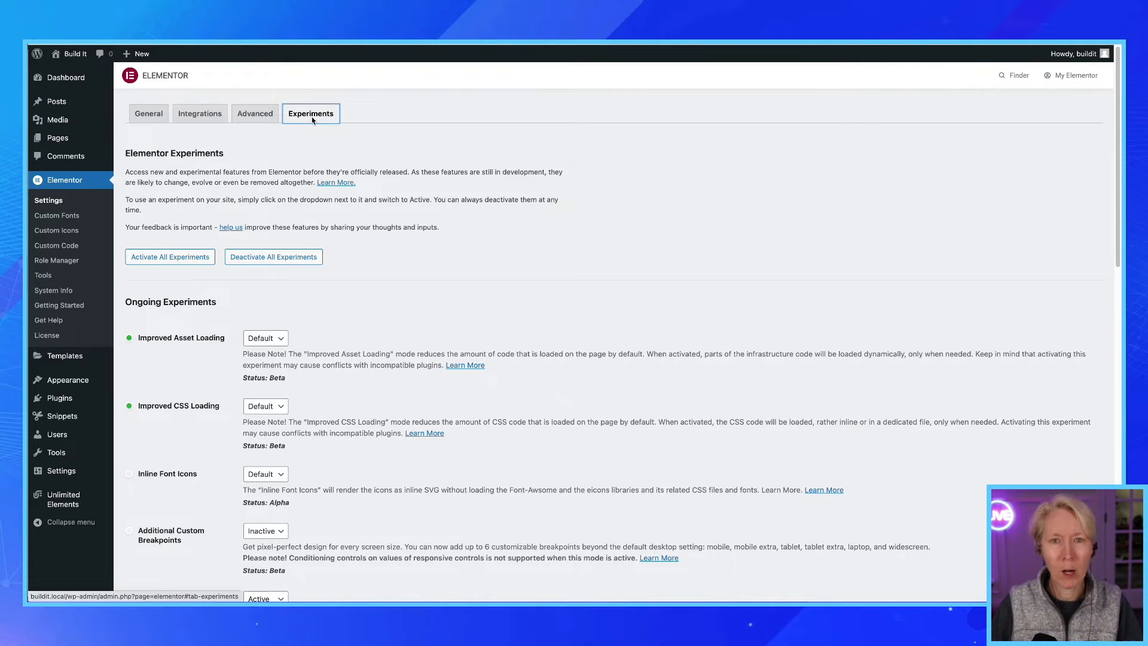
{"action": "left_click", "coordinate": [311, 114]}
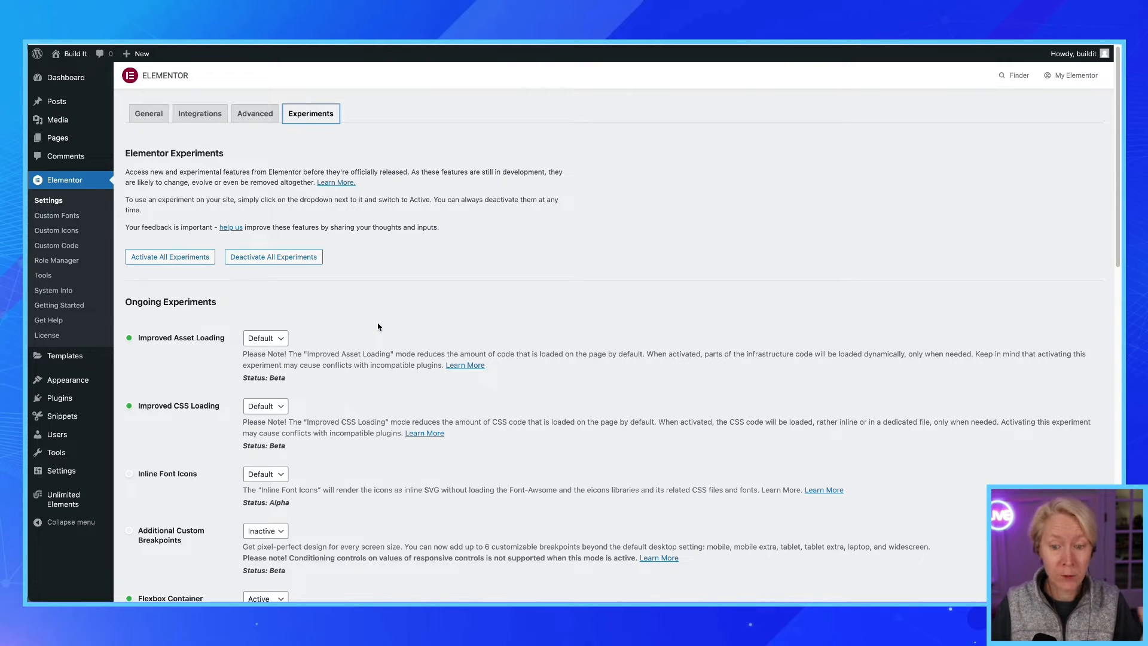
{"action": "scroll", "scroll_direction": "down", "scroll_amount": 3}
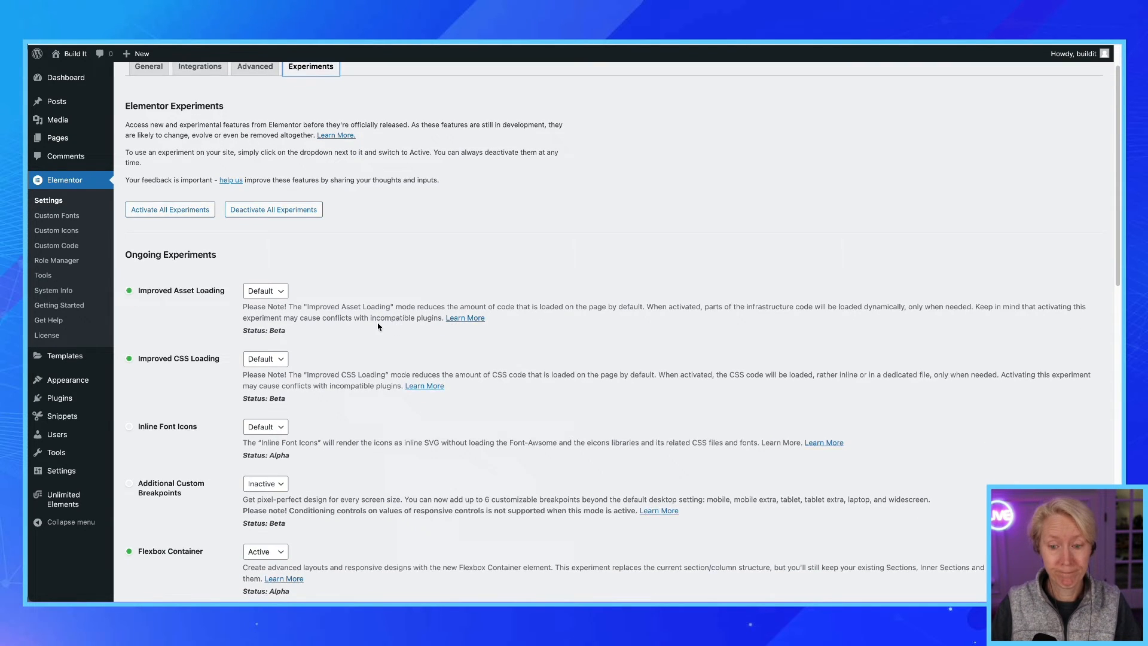
Bring the Flexbox Container experiment (Active, Alpha) into view under Ongoing Experiments.
{"action": "scroll", "scroll_direction": "down", "scroll_amount": 3}
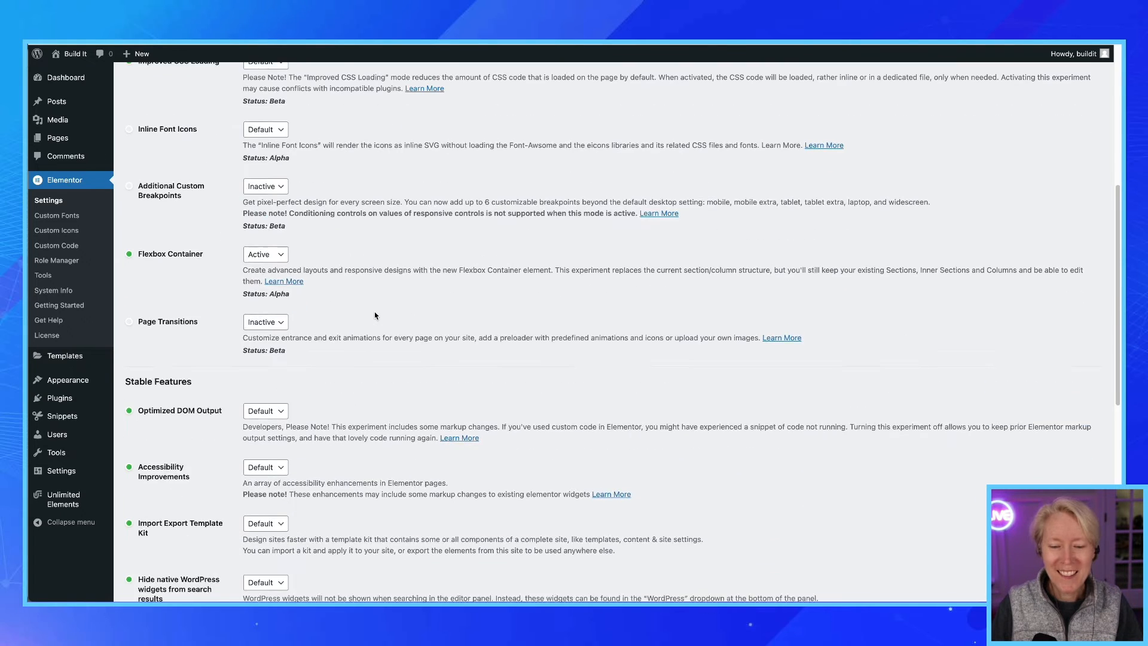
{"action": "scroll", "scroll_direction": "down", "scroll_amount": 3}
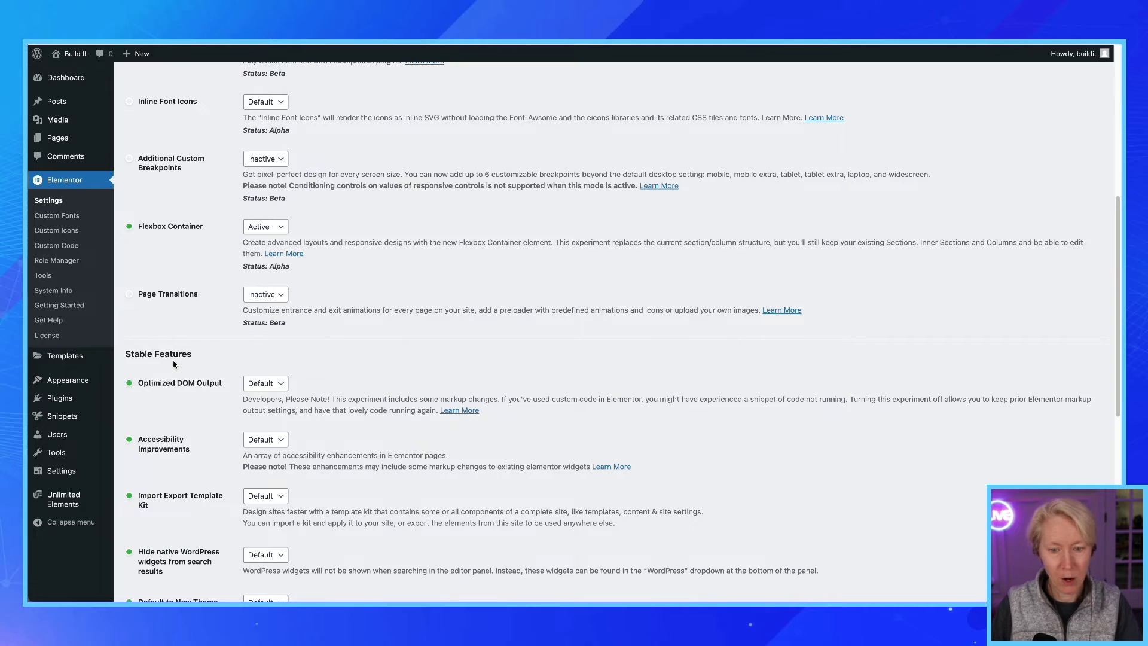
{"action": "left_click", "coordinate": [175, 364]}
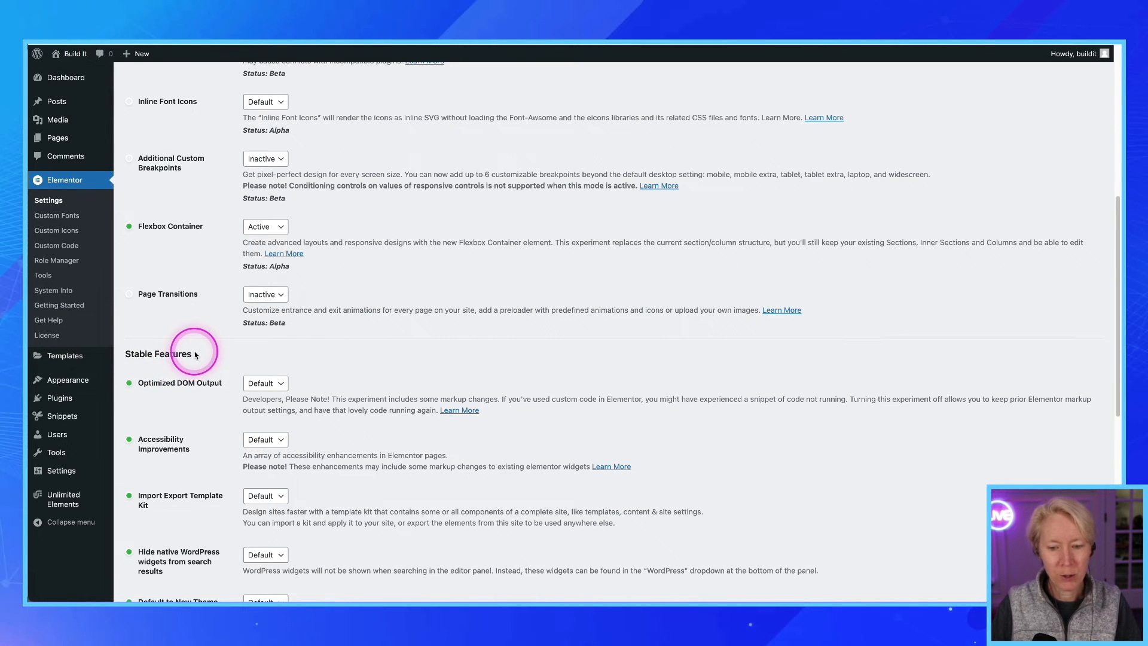
{"action": "scroll", "scroll_direction": "up", "scroll_amount": 3}
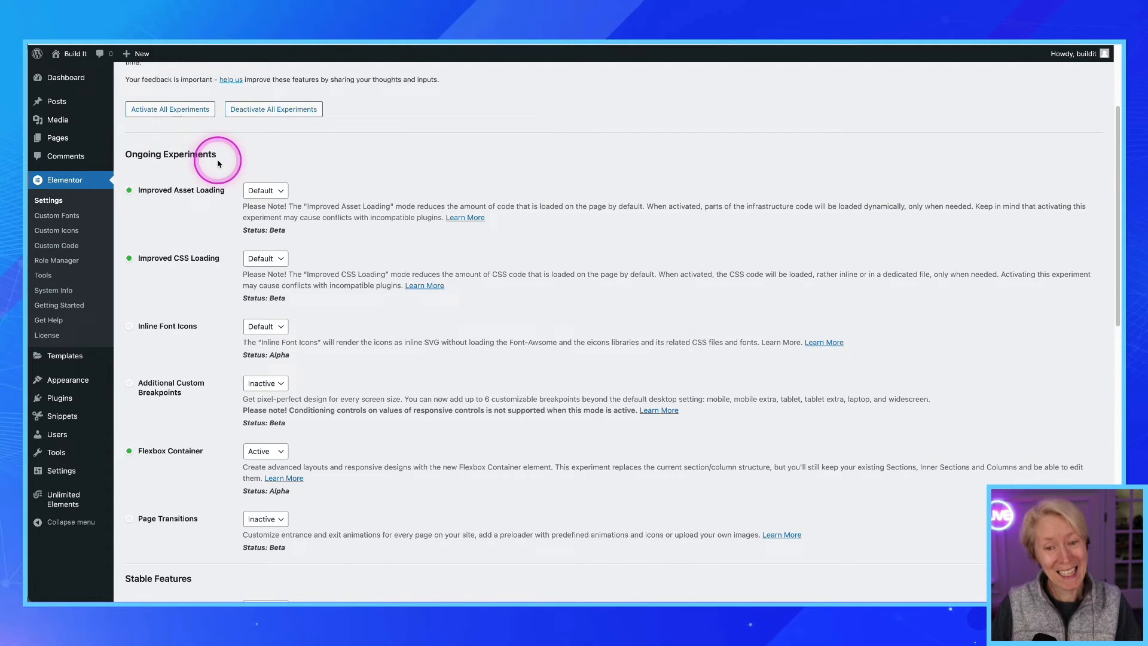
{"action": "mouse_move", "coordinate": [179, 169]}
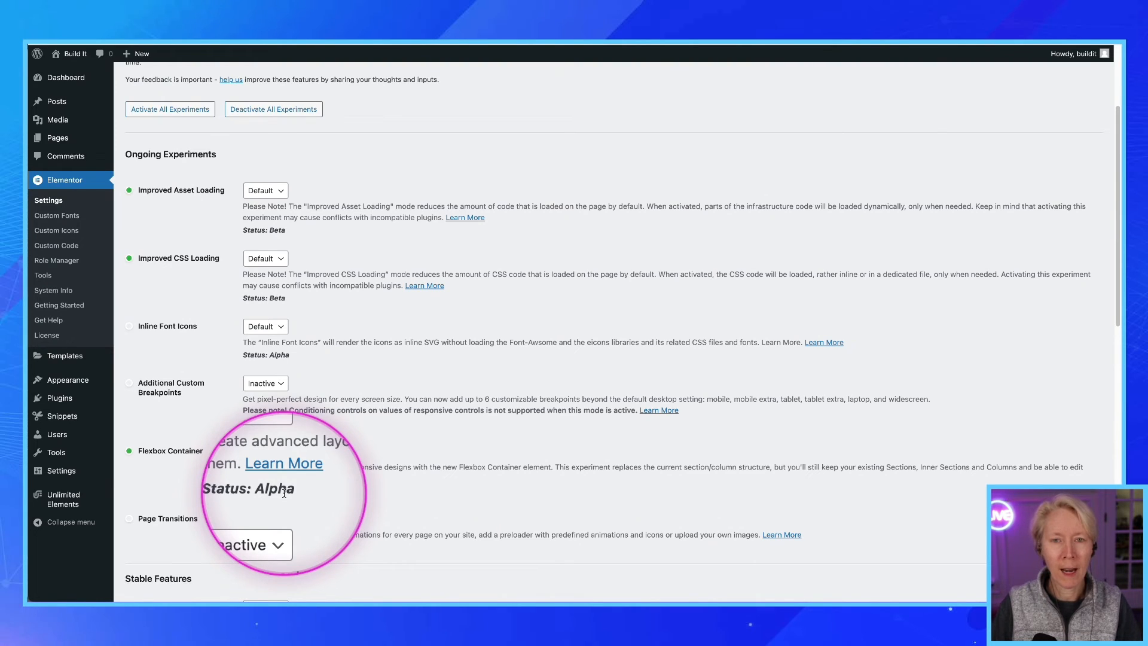
{"action": "left_click", "coordinate": [265, 451]}
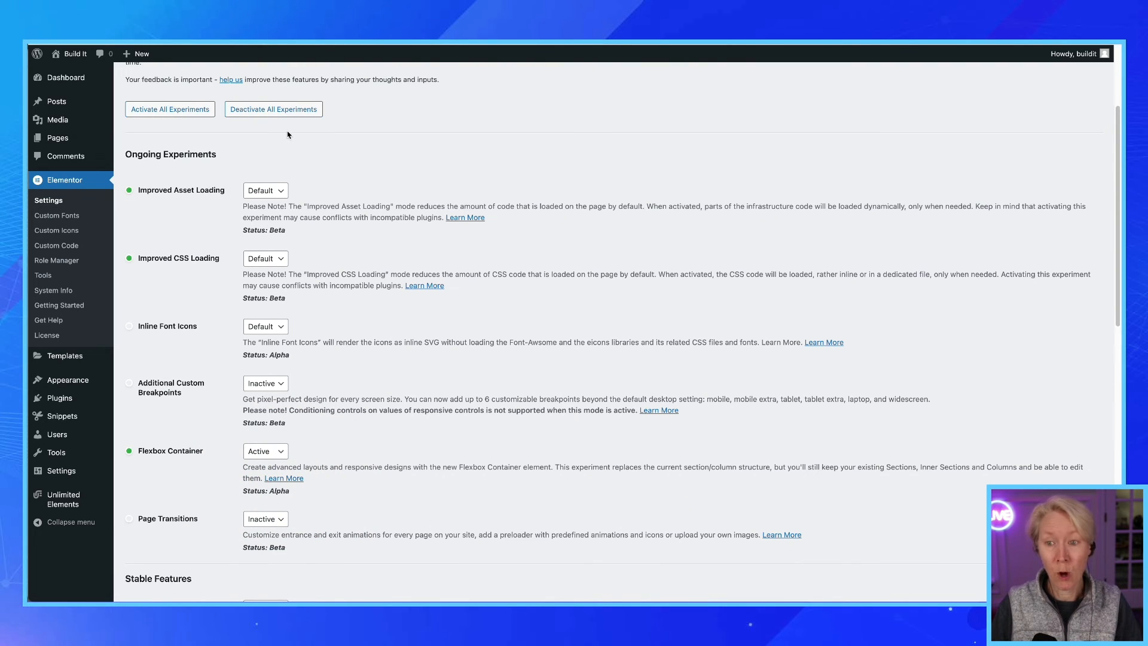
{"action": "mouse_move", "coordinate": [352, 124]}
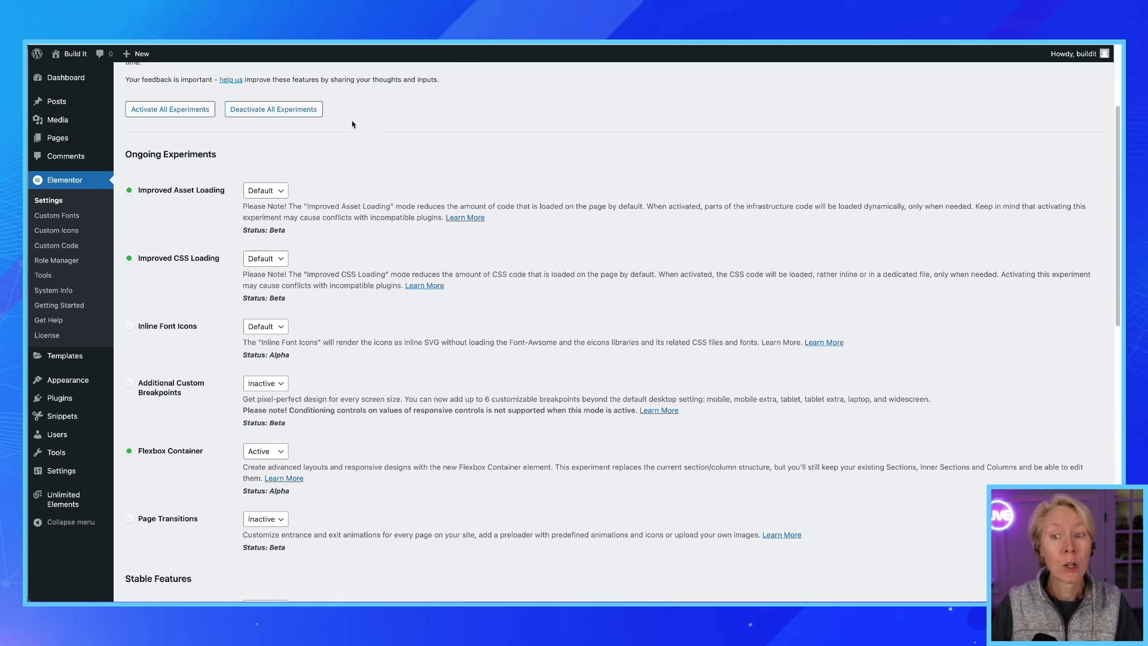